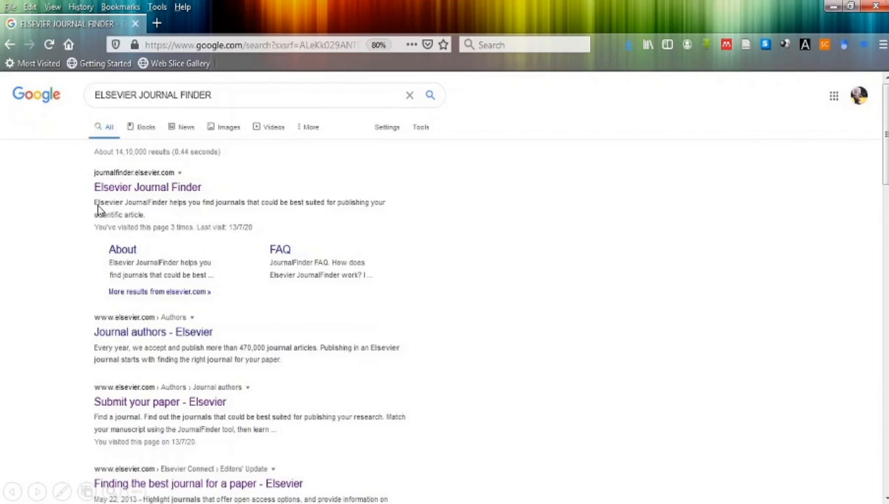
# Open the Elsevier JournalFinder site from the Google results for "ELSEVIER JOURNAL FINDER"
pyautogui.click(147, 187)
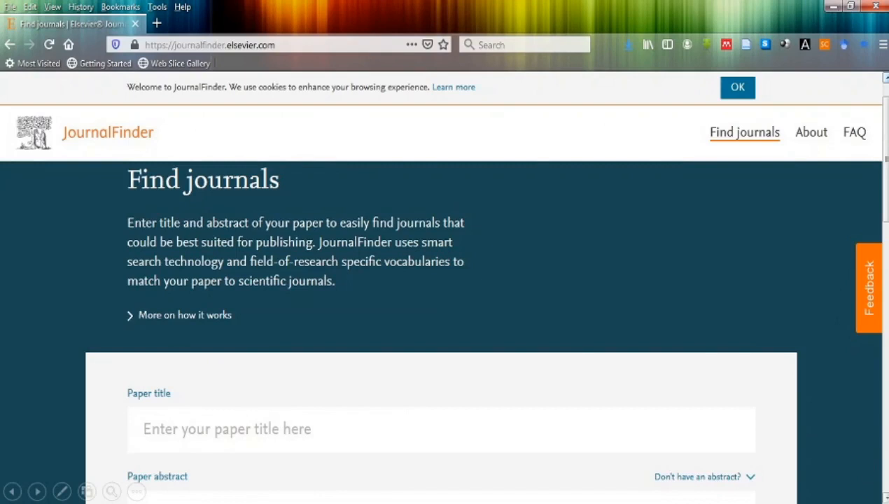
pyautogui.scroll(-3)
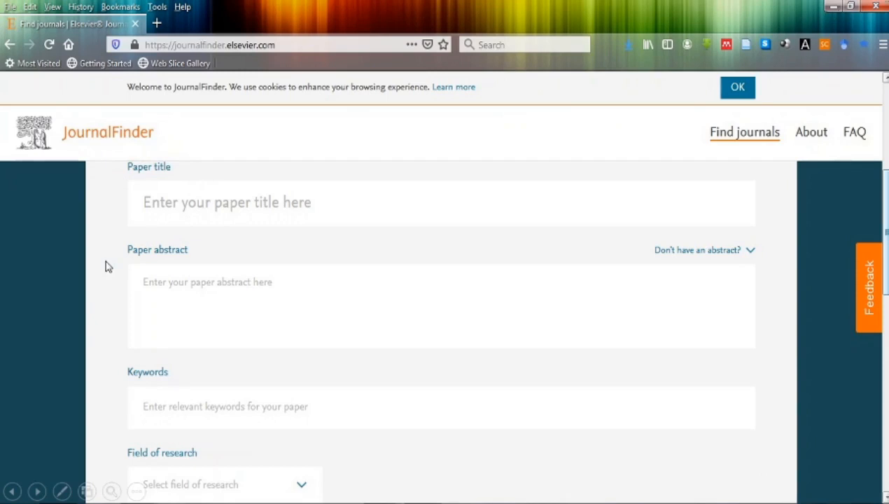
pyautogui.moveTo(173, 202)
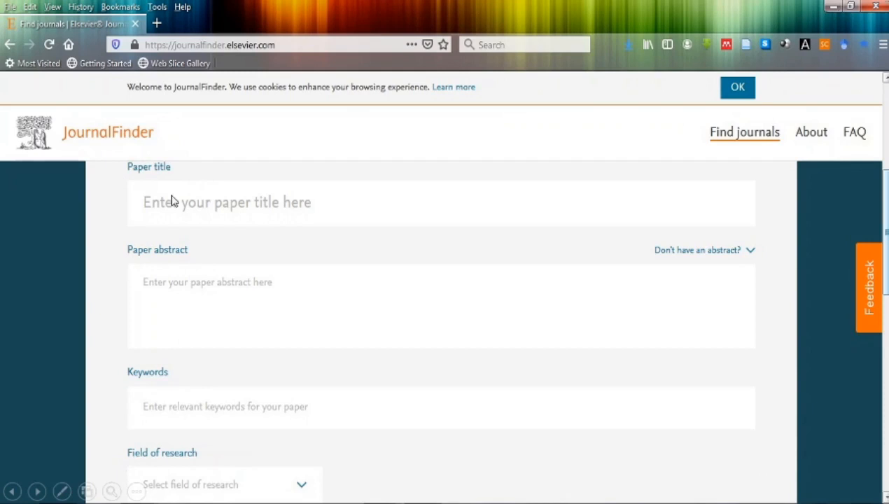
pyautogui.moveTo(140, 246)
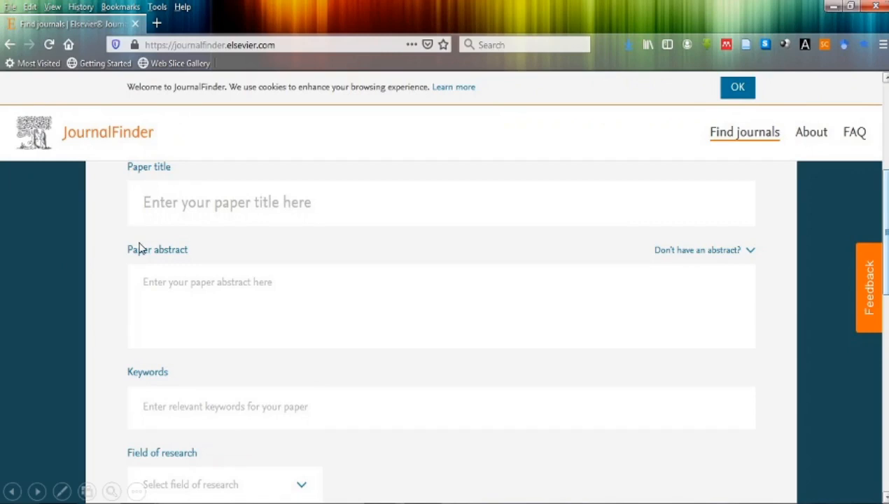
pyautogui.moveTo(176, 412)
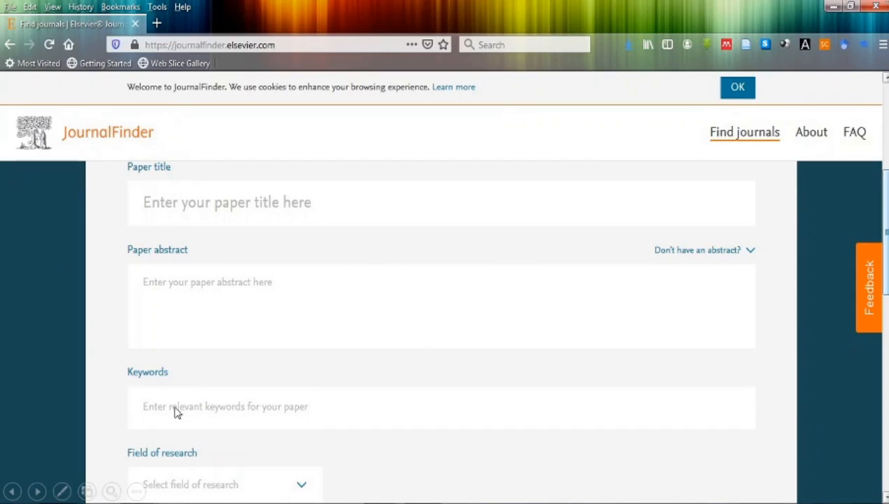
pyautogui.moveTo(301, 487)
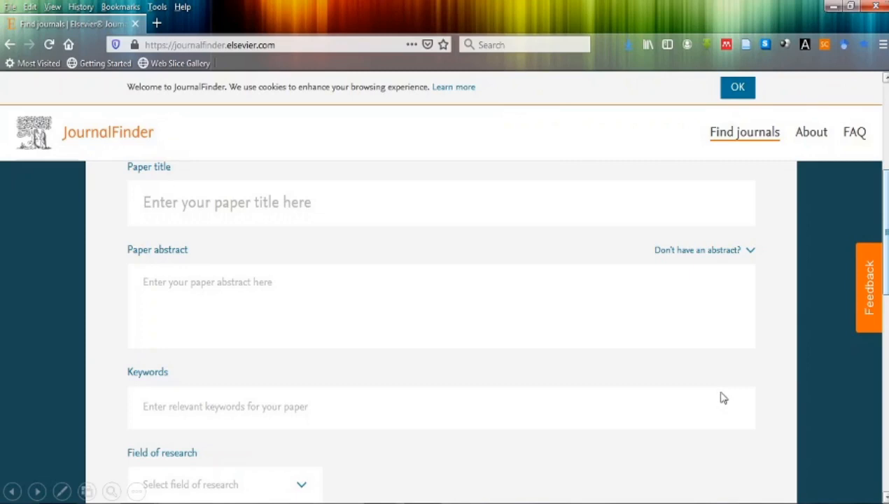
pyautogui.scroll(-3)
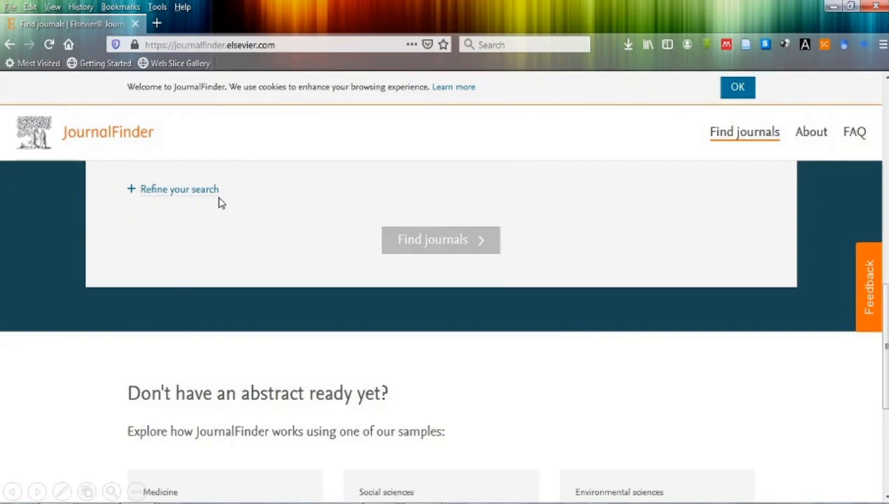
# Expand "Refine your search" to show publication type, journal impact and review time filters
pyautogui.click(179, 189)
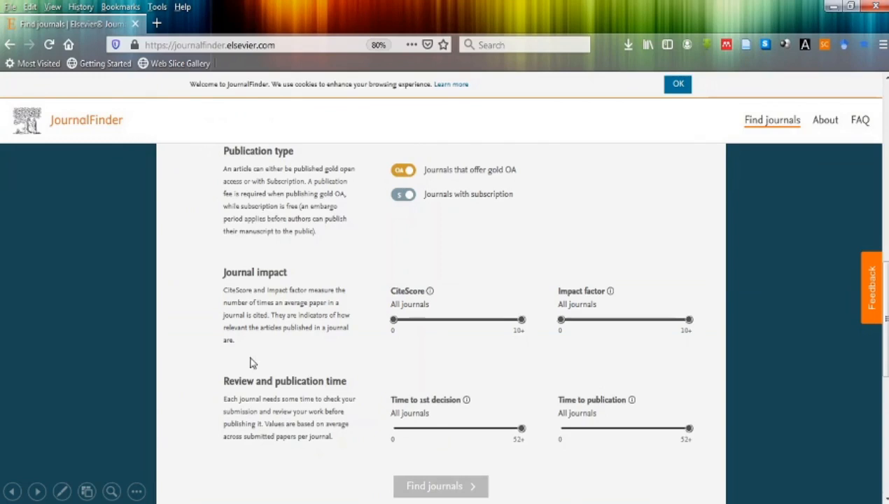
pyautogui.moveTo(340, 392)
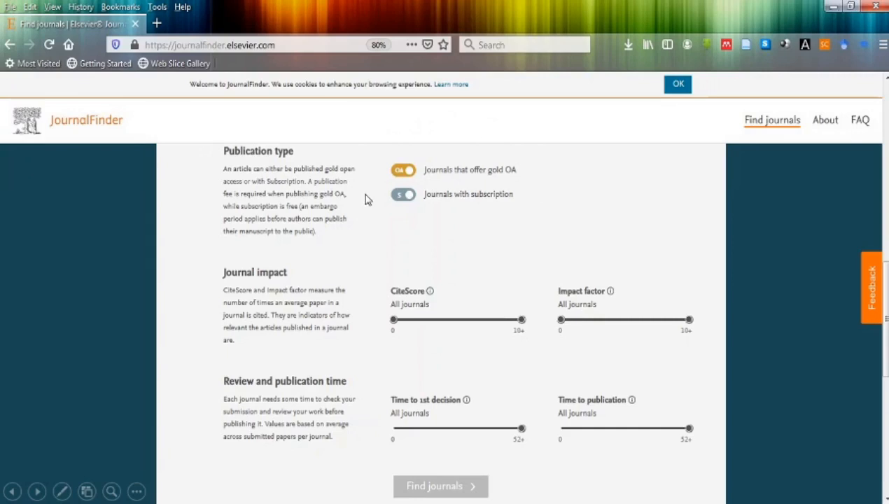
pyautogui.moveTo(399, 212)
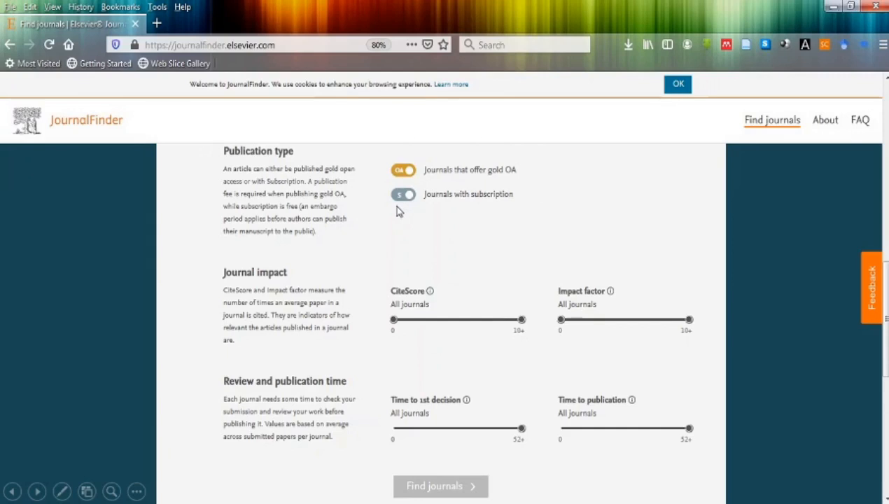
pyautogui.moveTo(655, 302)
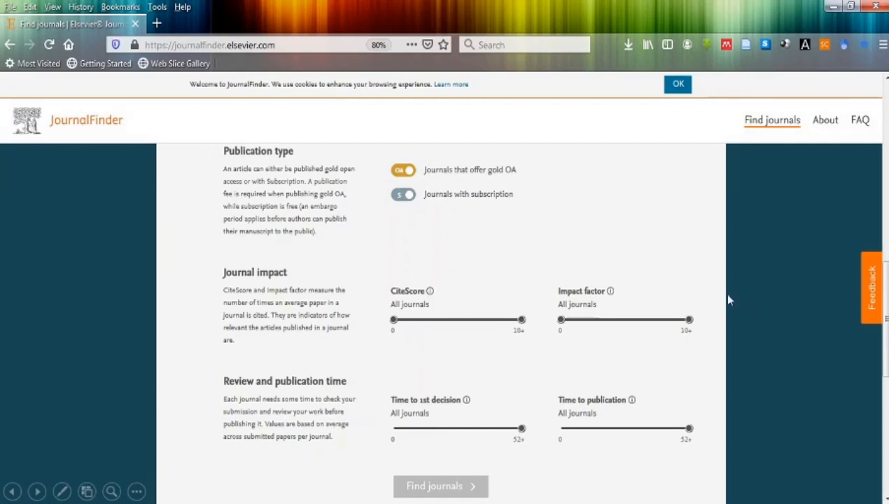
pyautogui.moveTo(226, 394)
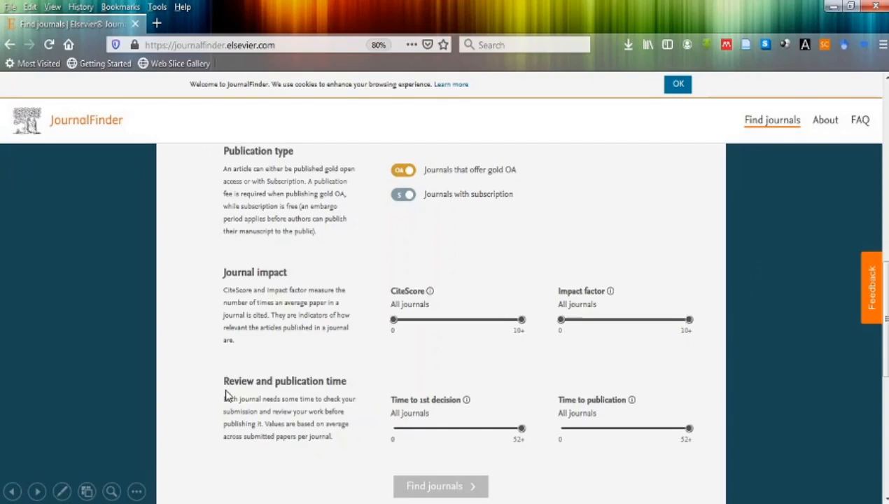
pyautogui.moveTo(420, 439)
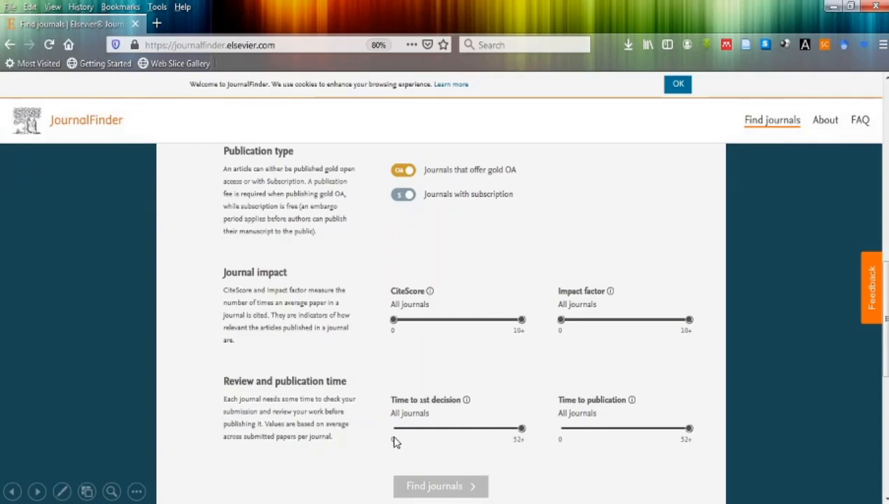
pyautogui.moveTo(454, 479)
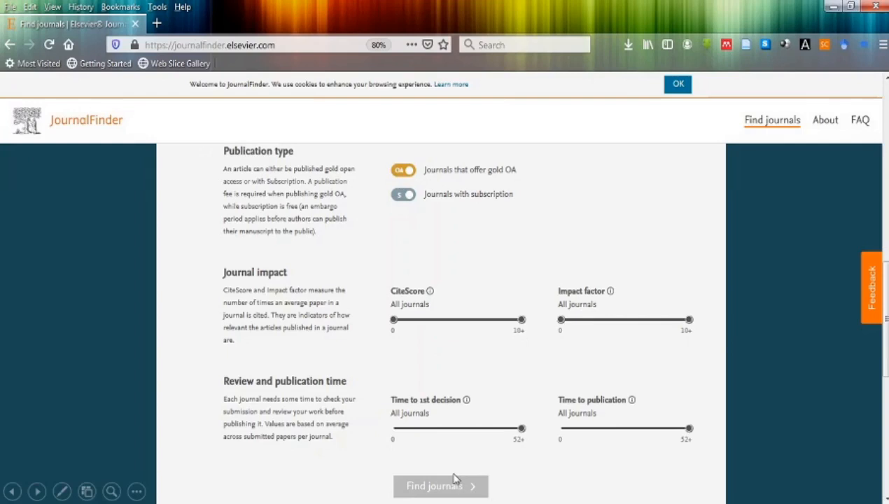
# Run Find journals to list 16 matches led by Physica B: Condensed Matter
pyautogui.click(439, 486)
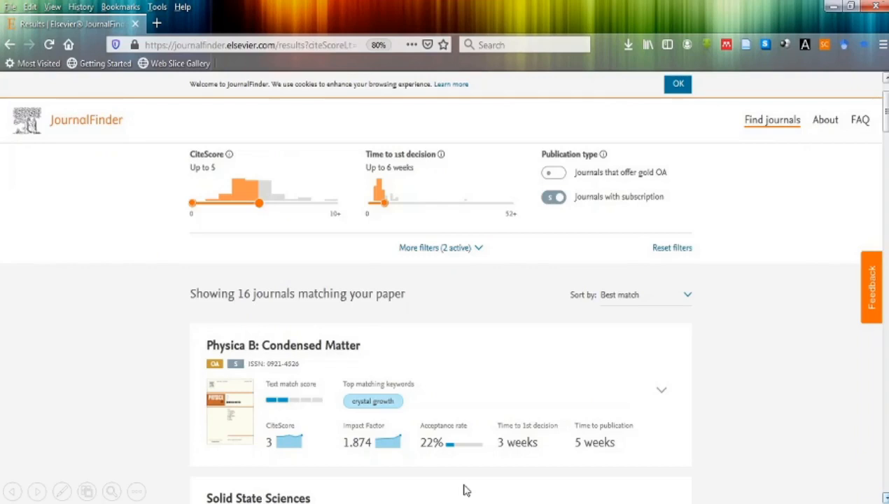
pyautogui.moveTo(742, 352)
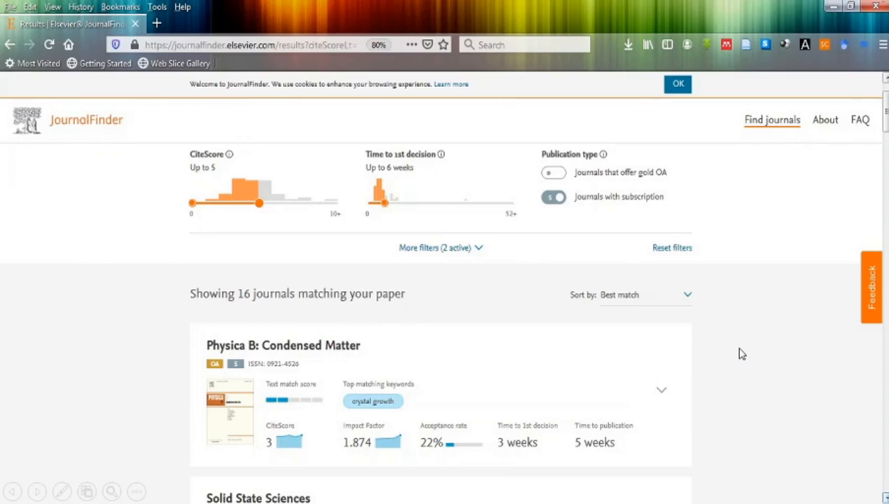
pyautogui.moveTo(202, 167)
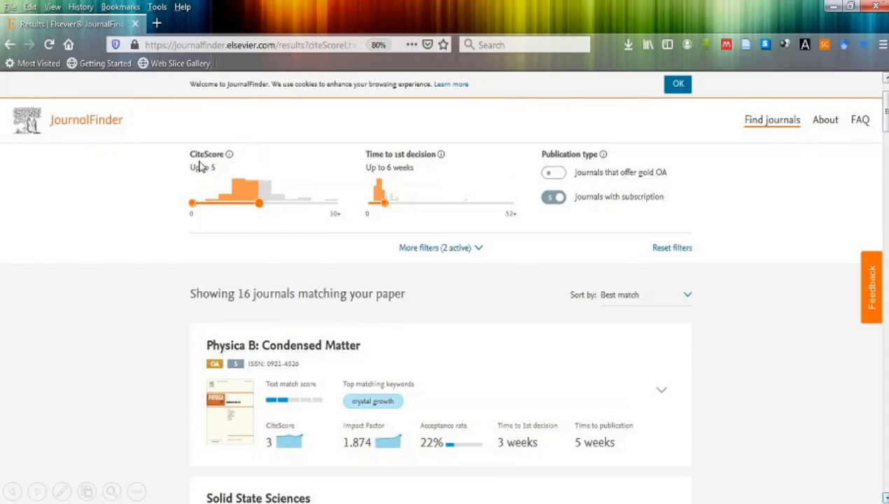
pyautogui.moveTo(445, 153)
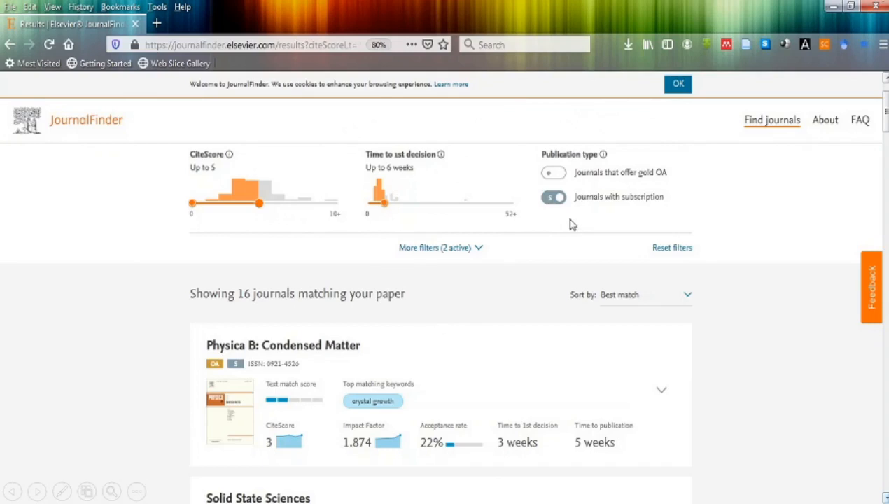
pyautogui.moveTo(299, 313)
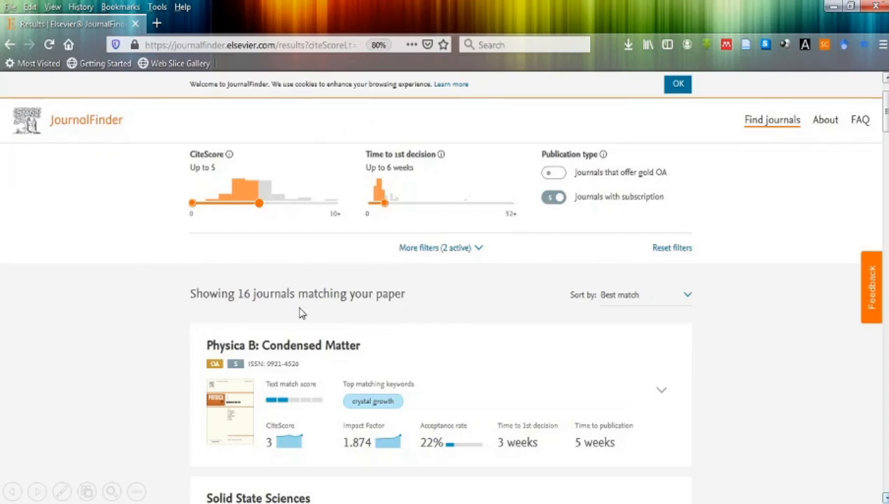
pyautogui.moveTo(611, 366)
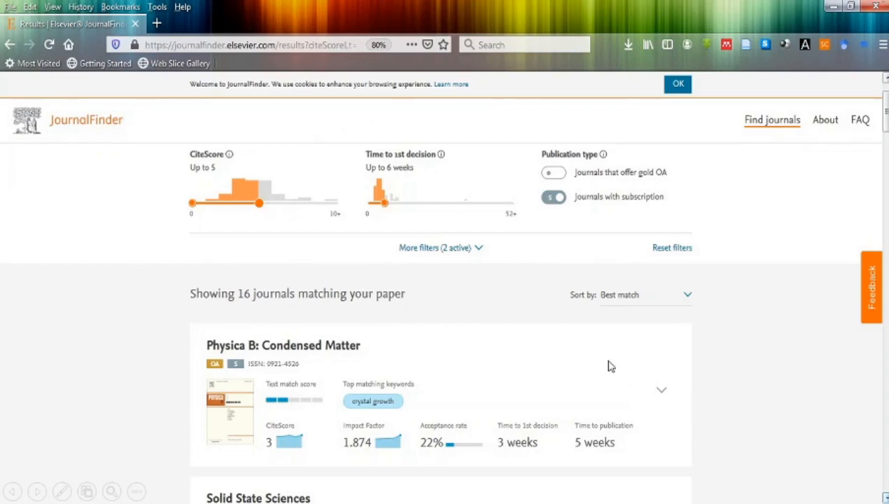
pyautogui.moveTo(683, 445)
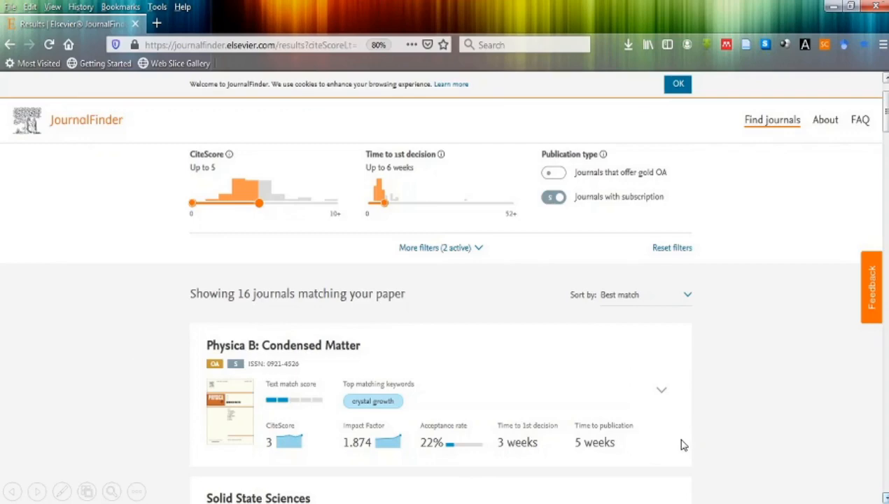